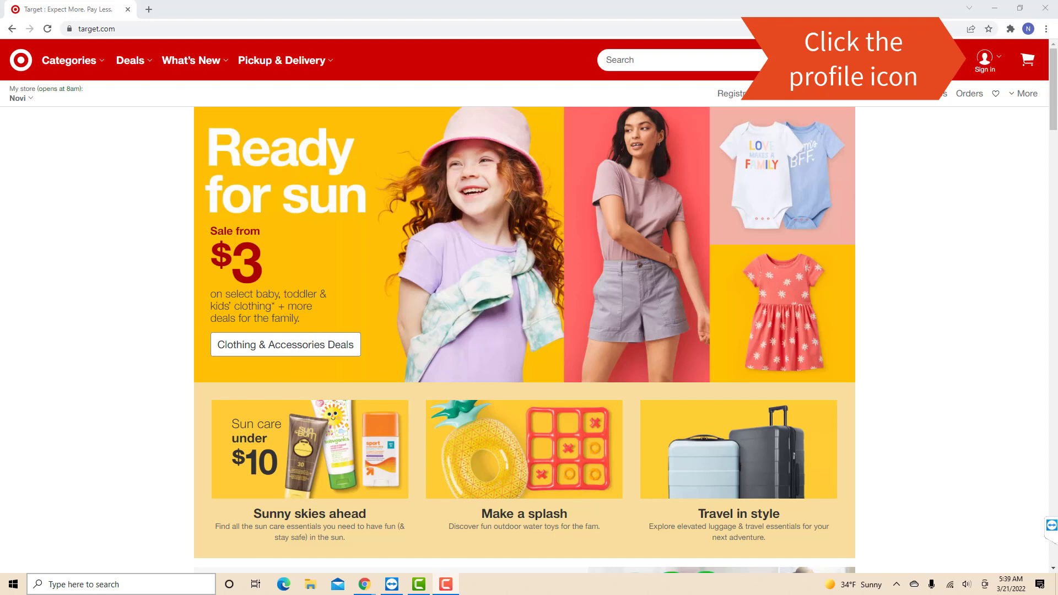
# Sign in to the Target account from the profile menu
pyautogui.click(985, 60)
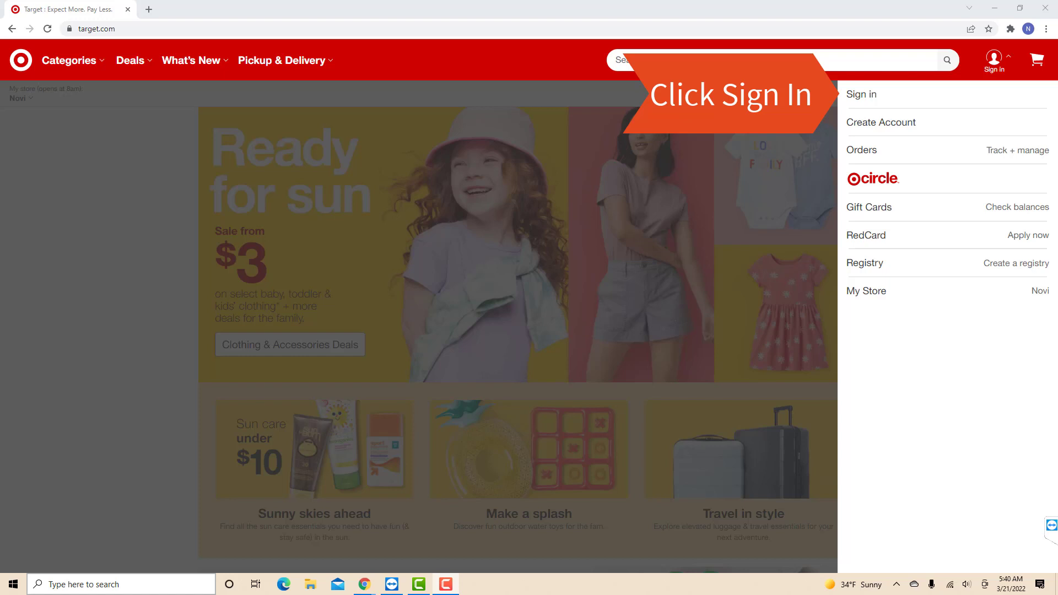
pyautogui.click(861, 94)
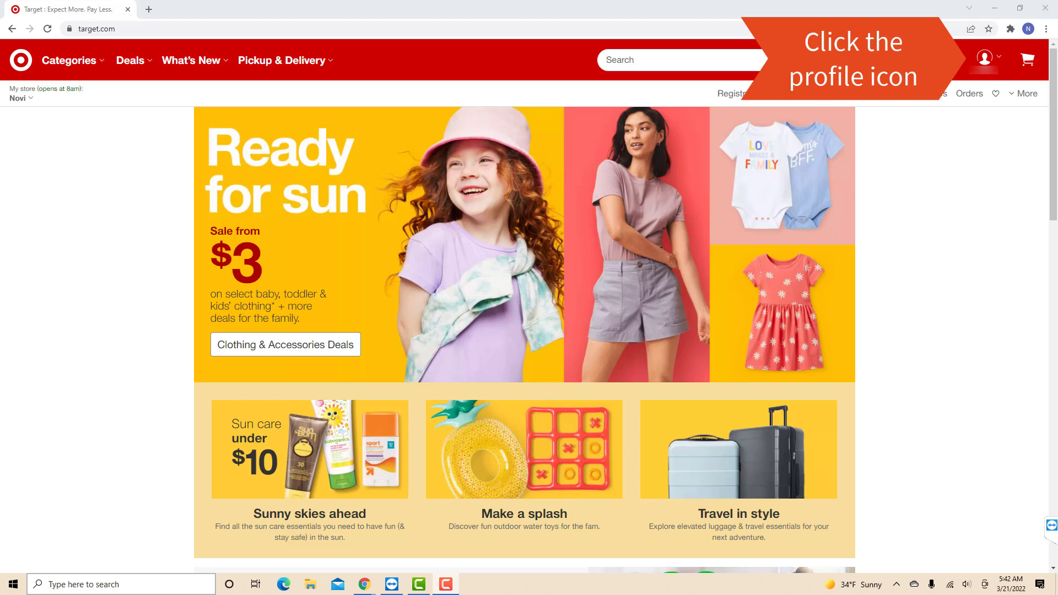
# Go to the Account overview page from the profile menu
pyautogui.click(993, 59)
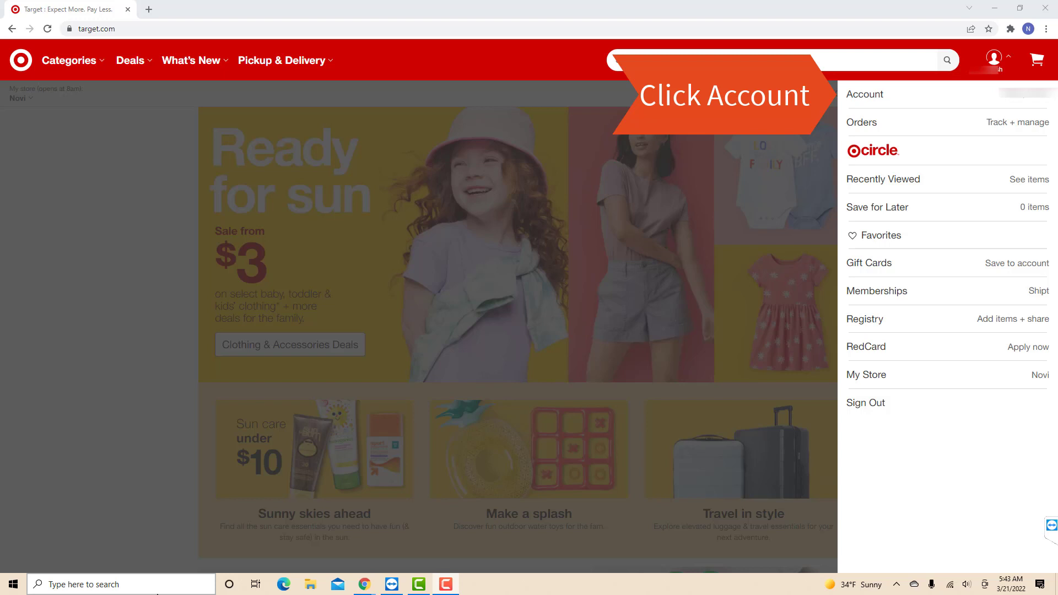
pyautogui.click(863, 94)
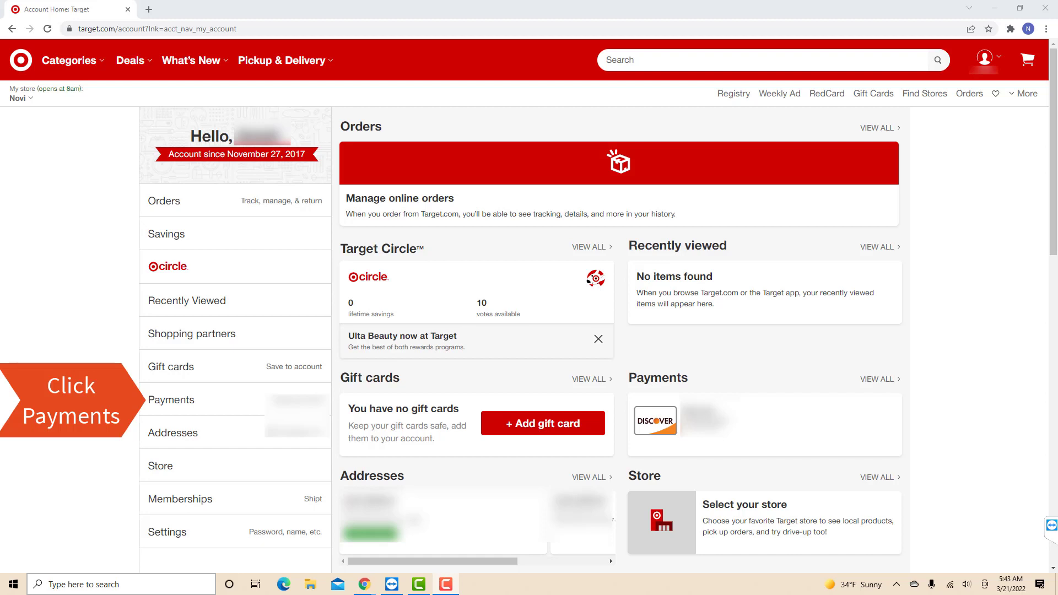
# Open Payments and expand the saved Discover card's options
pyautogui.click(171, 400)
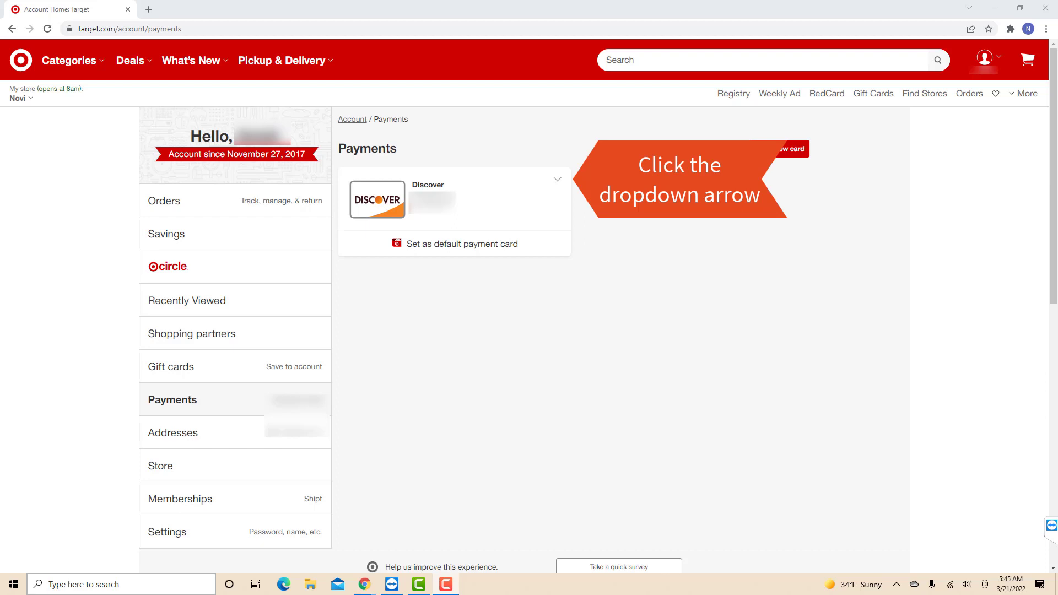
pyautogui.click(557, 179)
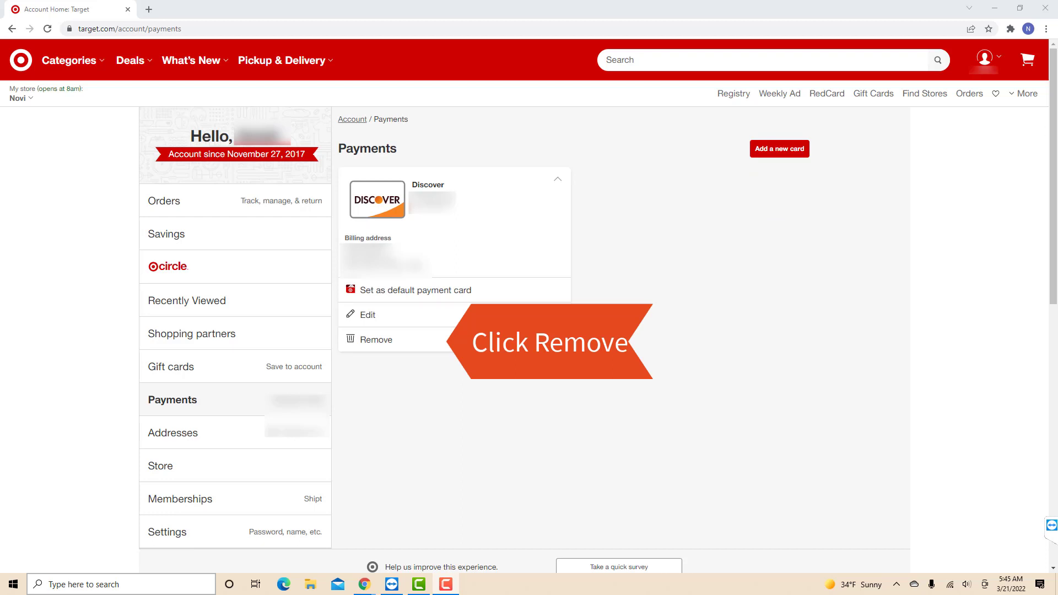
# Remove the Discover card and confirm with Yes
pyautogui.click(376, 339)
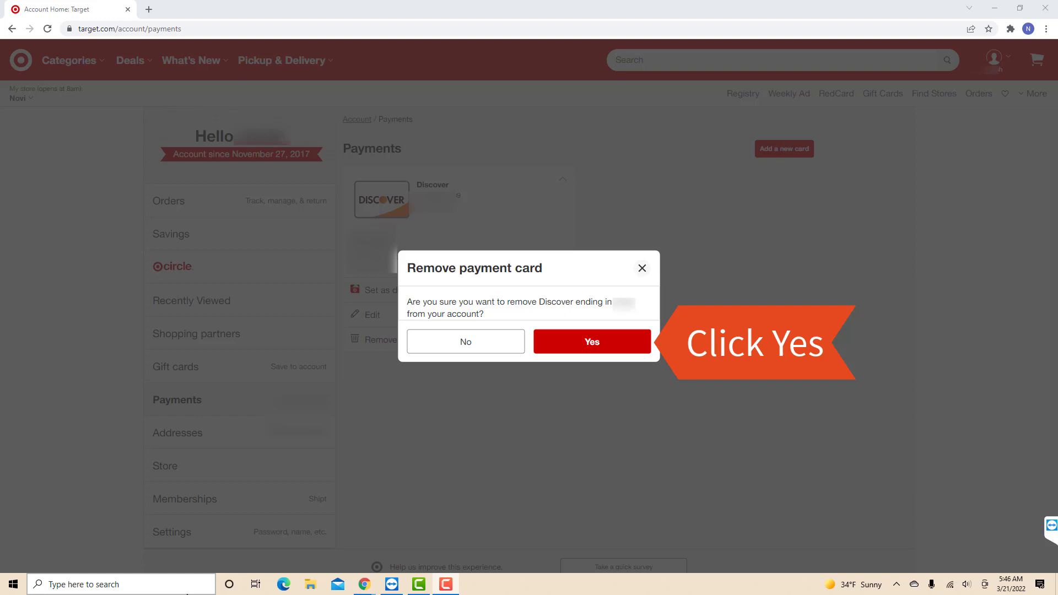
pyautogui.click(592, 341)
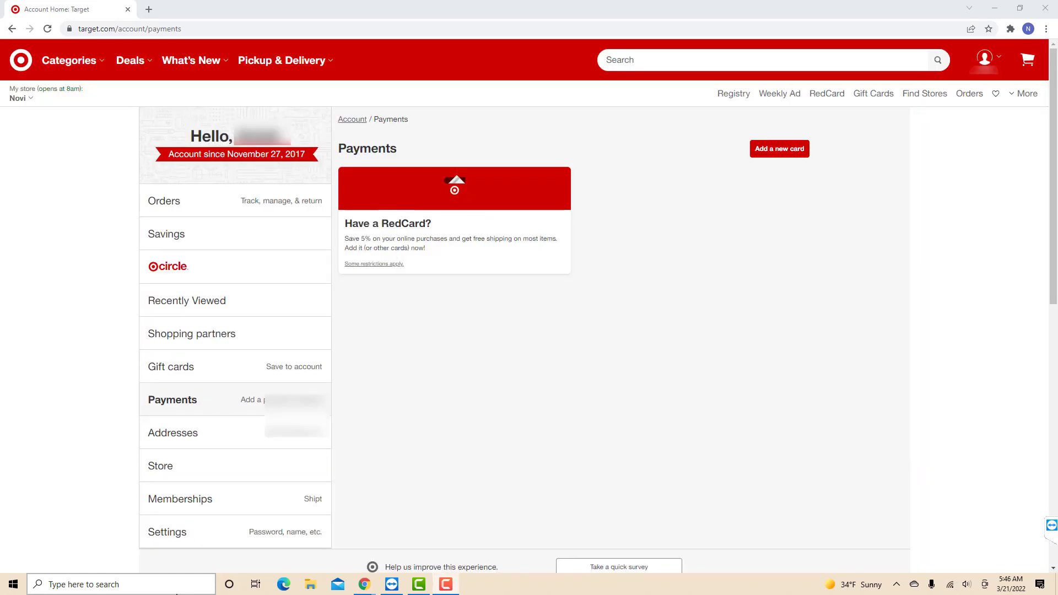